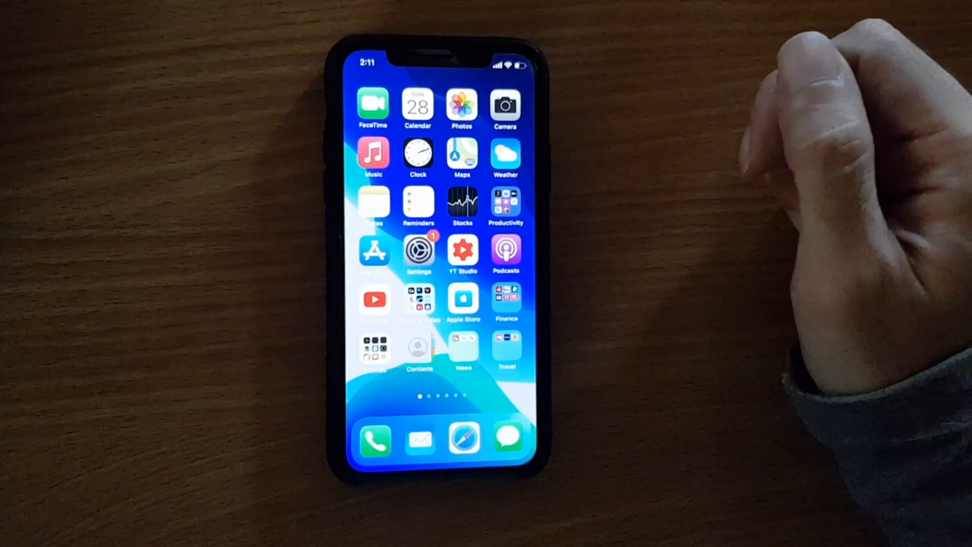
# - Launch Photos from the Home Screen and view the orange cat Live Photo full-screen
pyautogui.click(462, 106)
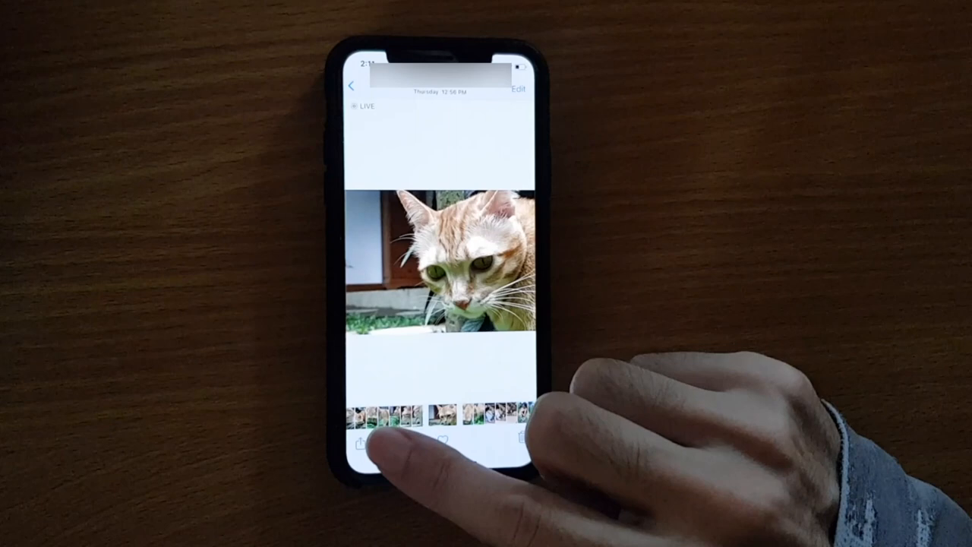
# - Share the cat photo and save it to Files under On My iPhone
pyautogui.click(366, 447)
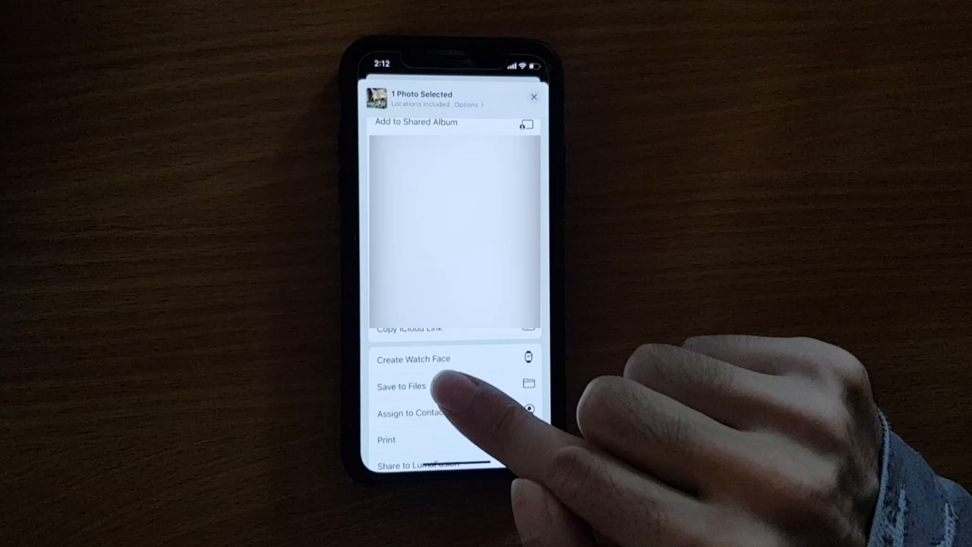
pyautogui.click(401, 386)
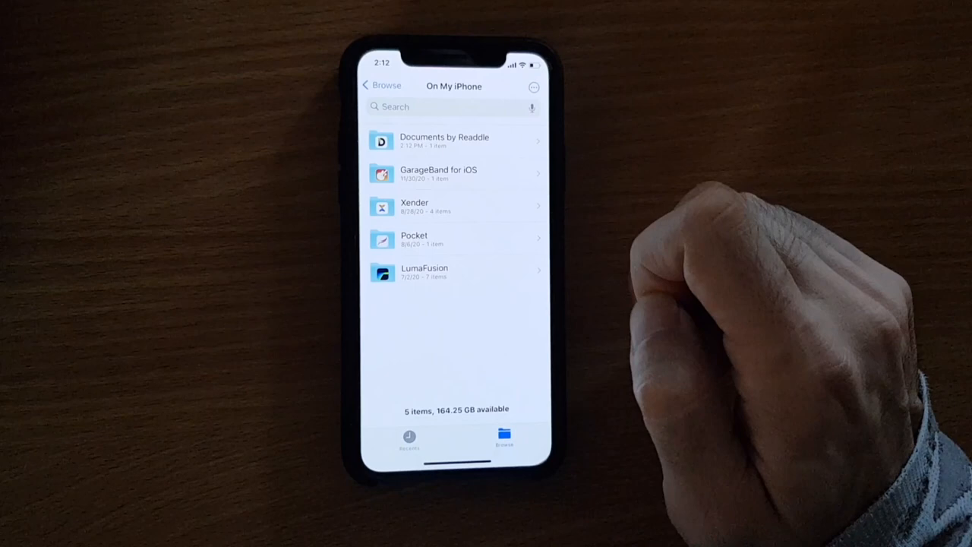
# - In Documents by Readdle, bring up the file actions for the saved IMG_1950
pyautogui.click(453, 140)
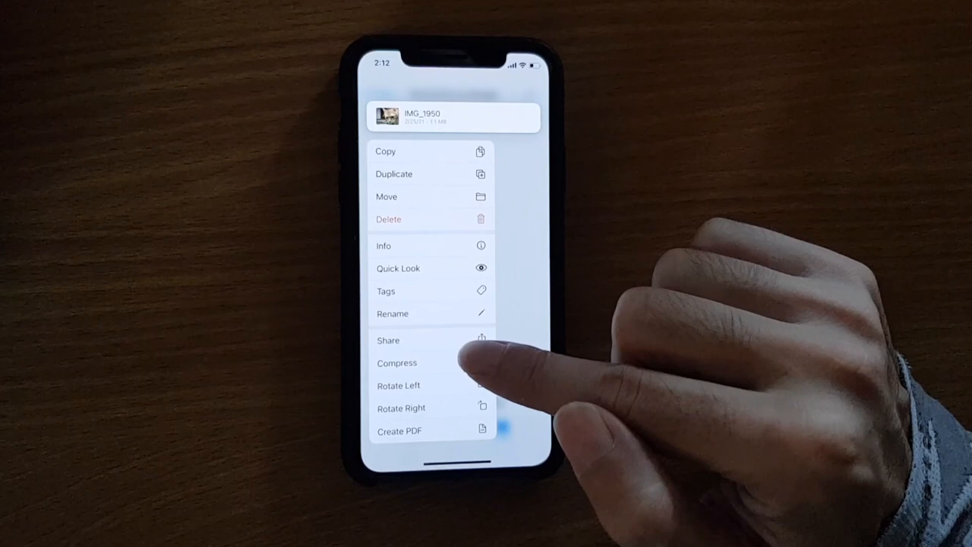
# - Show Info for IMG_1950.HEIC: 1.1 MB HEIF size, creation, modification, last-opened dates and dimensions
pyautogui.click(383, 246)
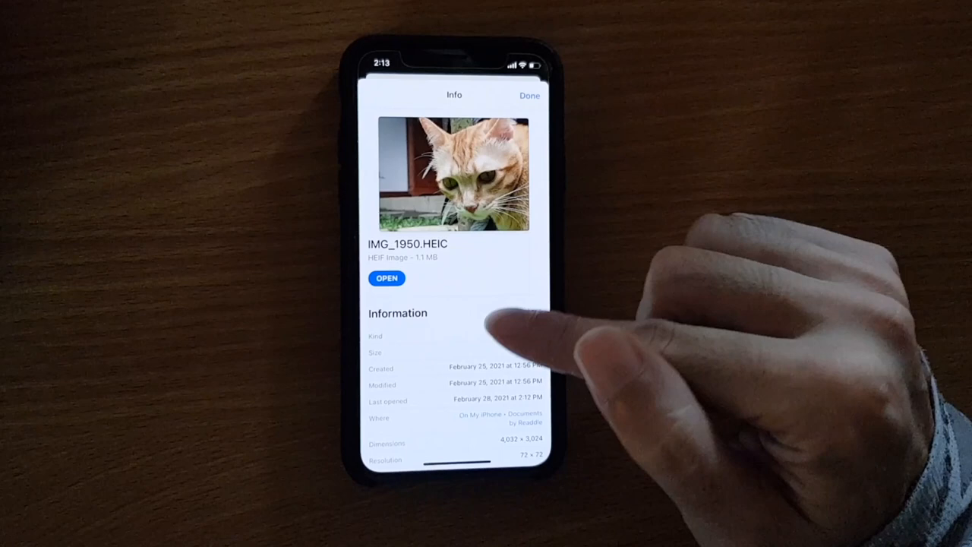